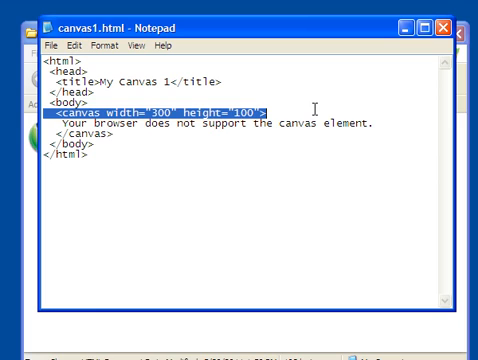
mouse_move(150, 154)
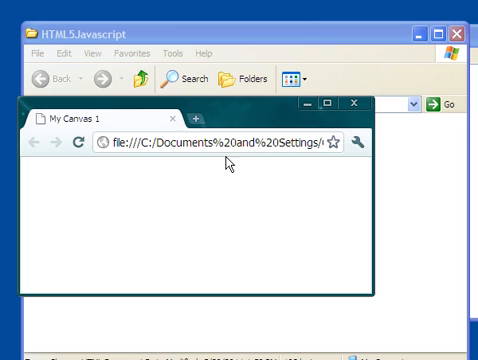
mouse_move(92, 196)
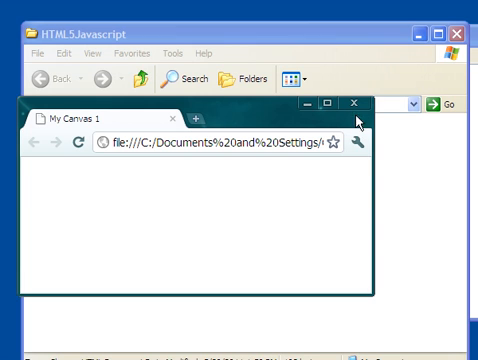
View canvas1.html in Chrome as the blank My Canvas 1 page
left_click(360, 102)
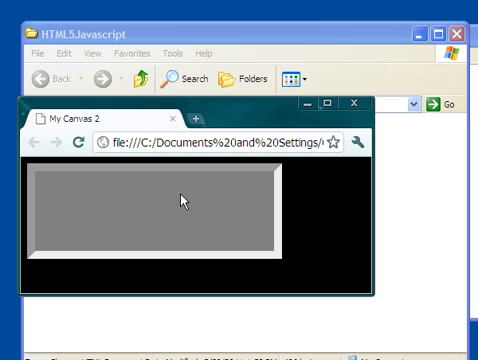
mouse_move(308, 208)
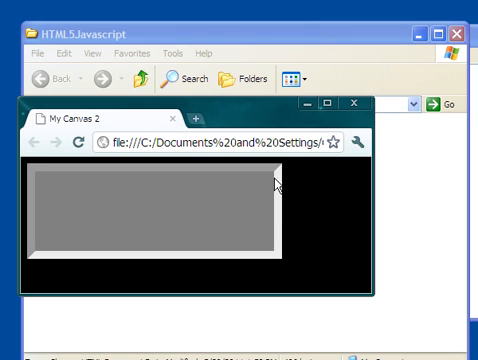
mouse_move(98, 210)
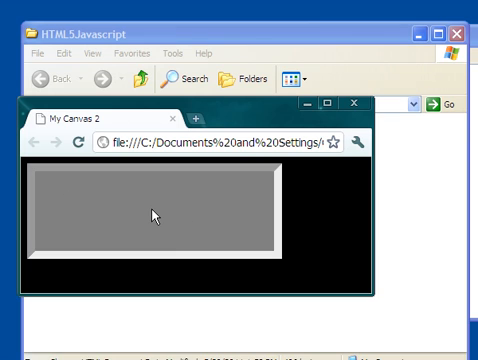
mouse_move(256, 168)
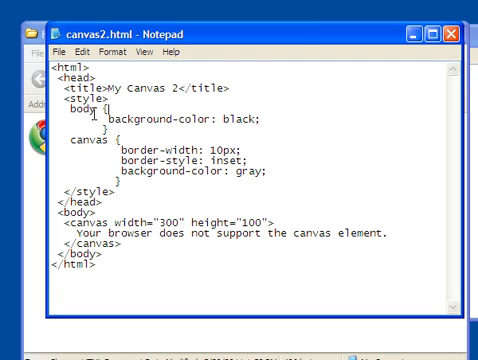
mouse_move(42, 216)
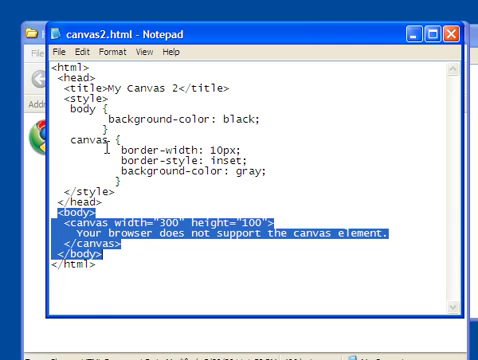
left_click(120, 246)
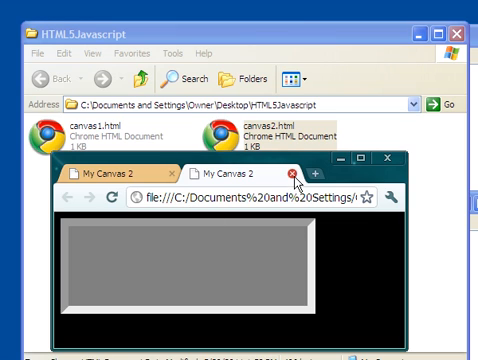
Close the duplicate My Canvas 2 page, leaving one gray inset canvas on black
left_click(294, 176)
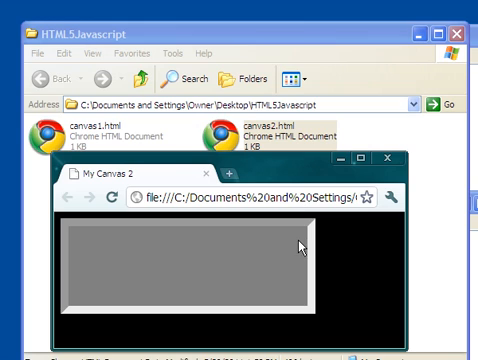
mouse_move(322, 278)
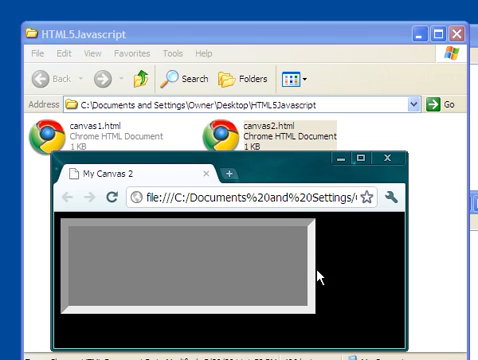
mouse_move(320, 278)
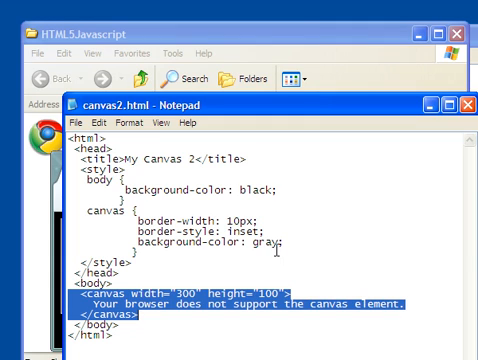
mouse_move(274, 244)
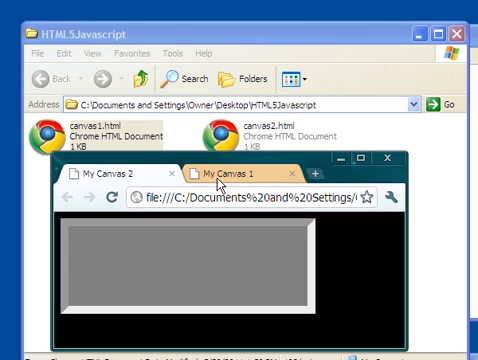
Switch to the My Canvas 1 page to compare its blank canvas with My Canvas 2
left_click(222, 176)
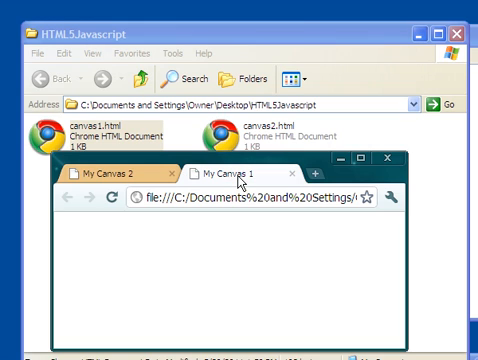
mouse_move(216, 264)
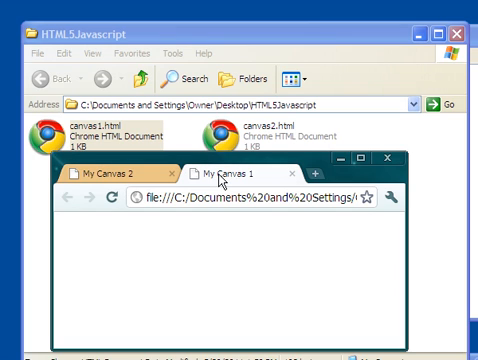
mouse_move(168, 256)
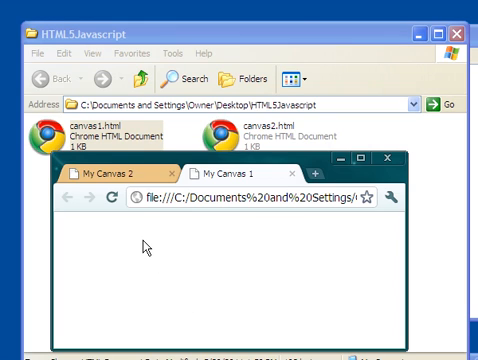
mouse_move(140, 244)
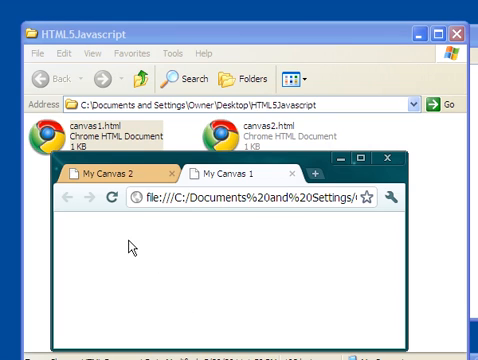